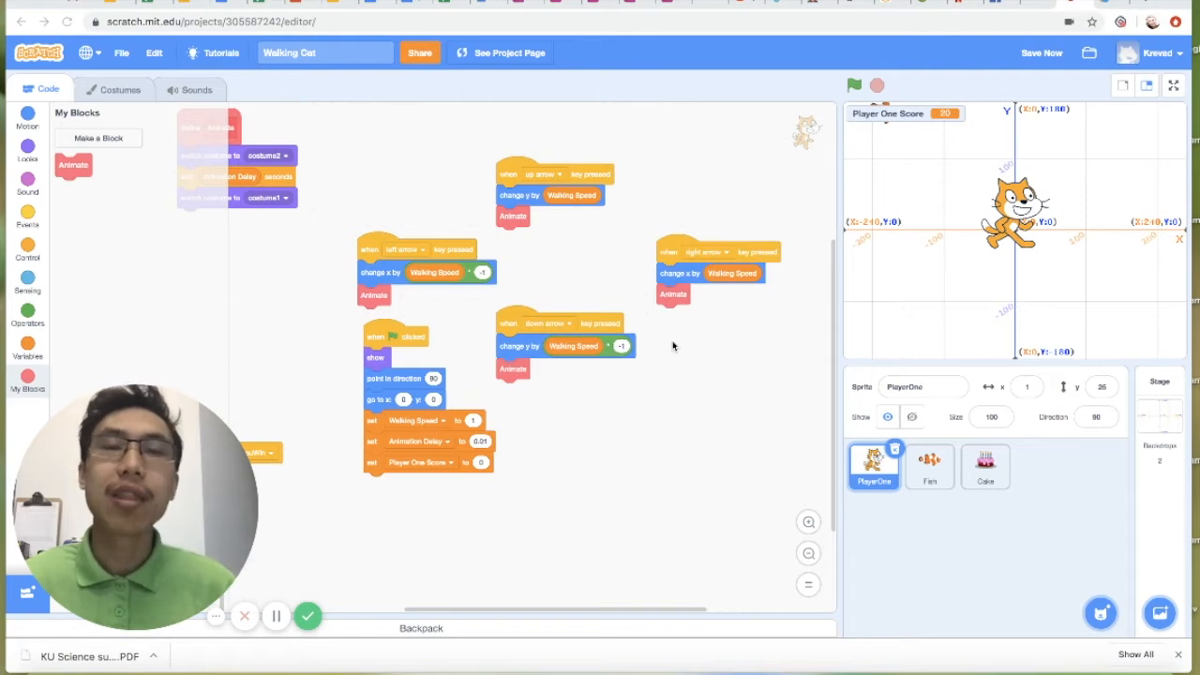
mouse_move(1177, 294)
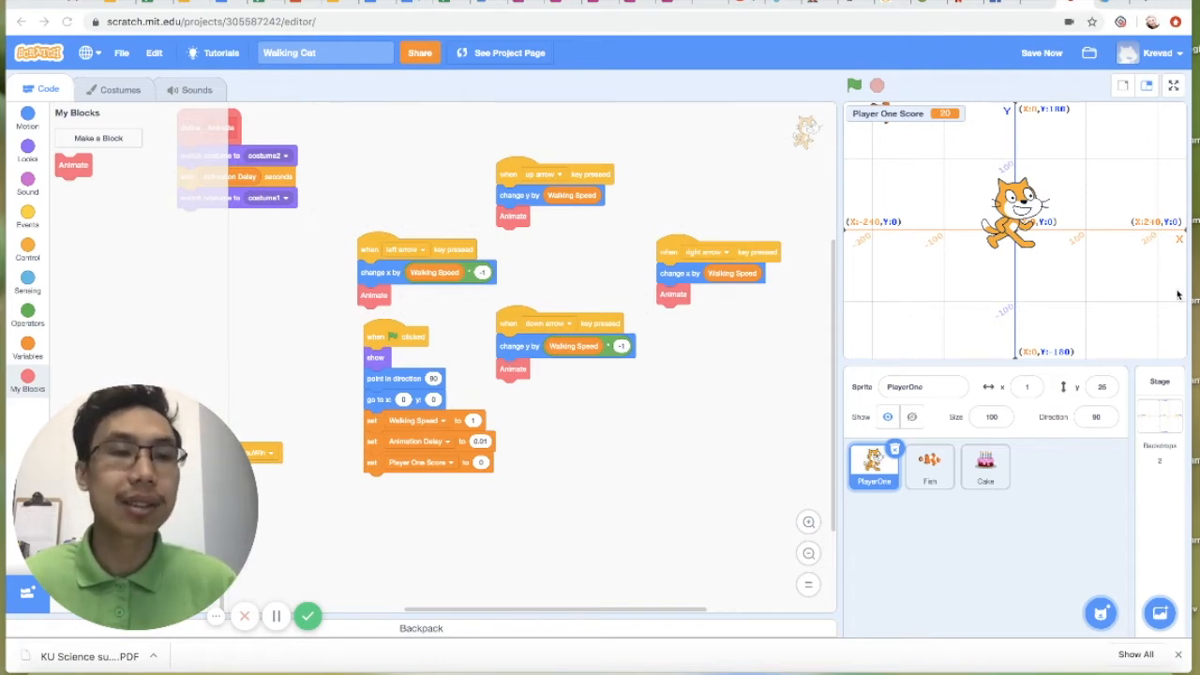
mouse_move(1043, 112)
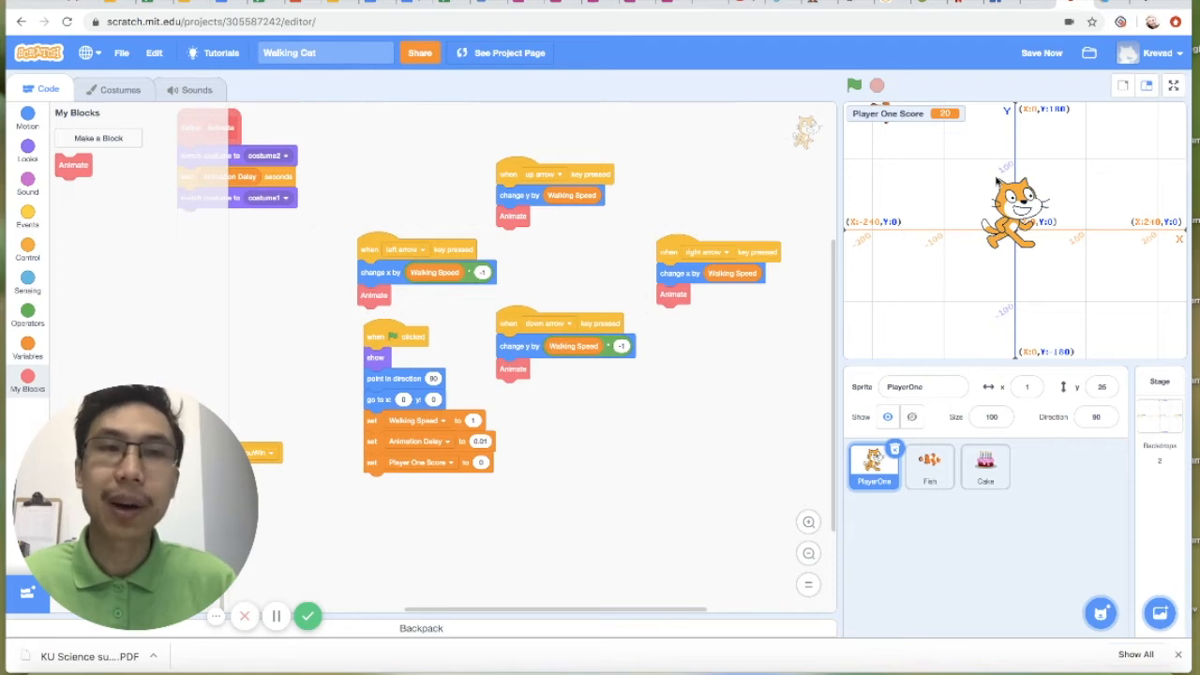
mouse_move(1068, 192)
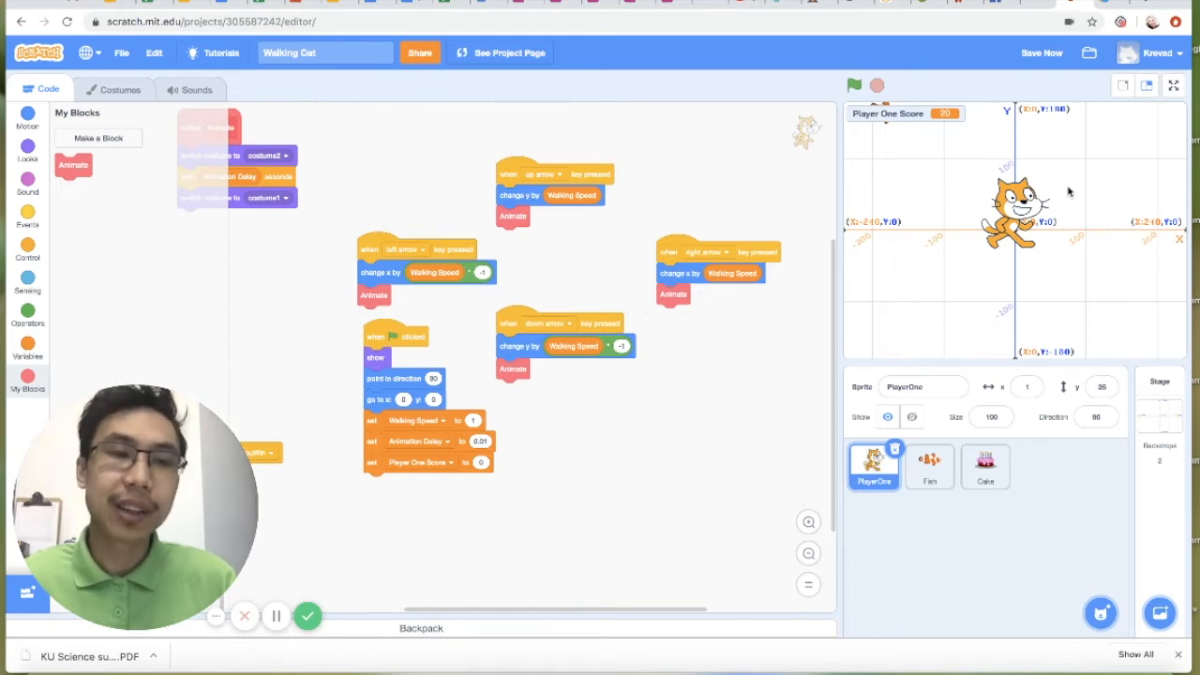
Save the Walking Cat project
click(1041, 53)
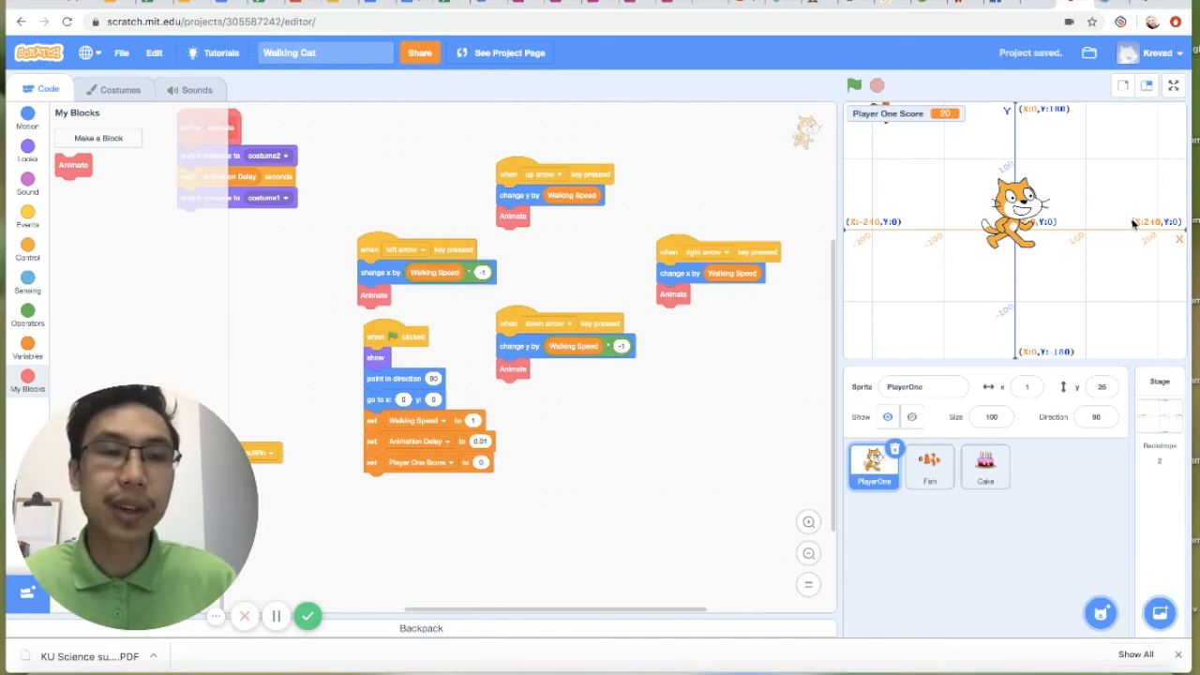
mouse_move(871, 210)
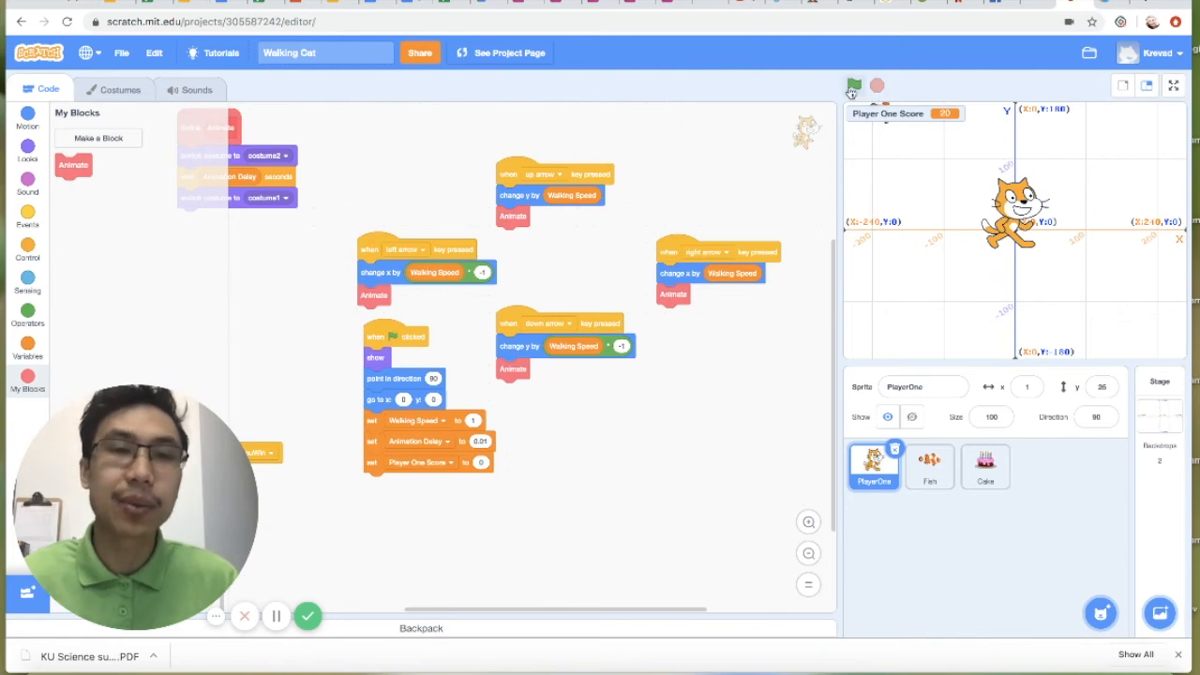
Run the game so the cat resets to centre, score 0 and a fish appears
click(853, 87)
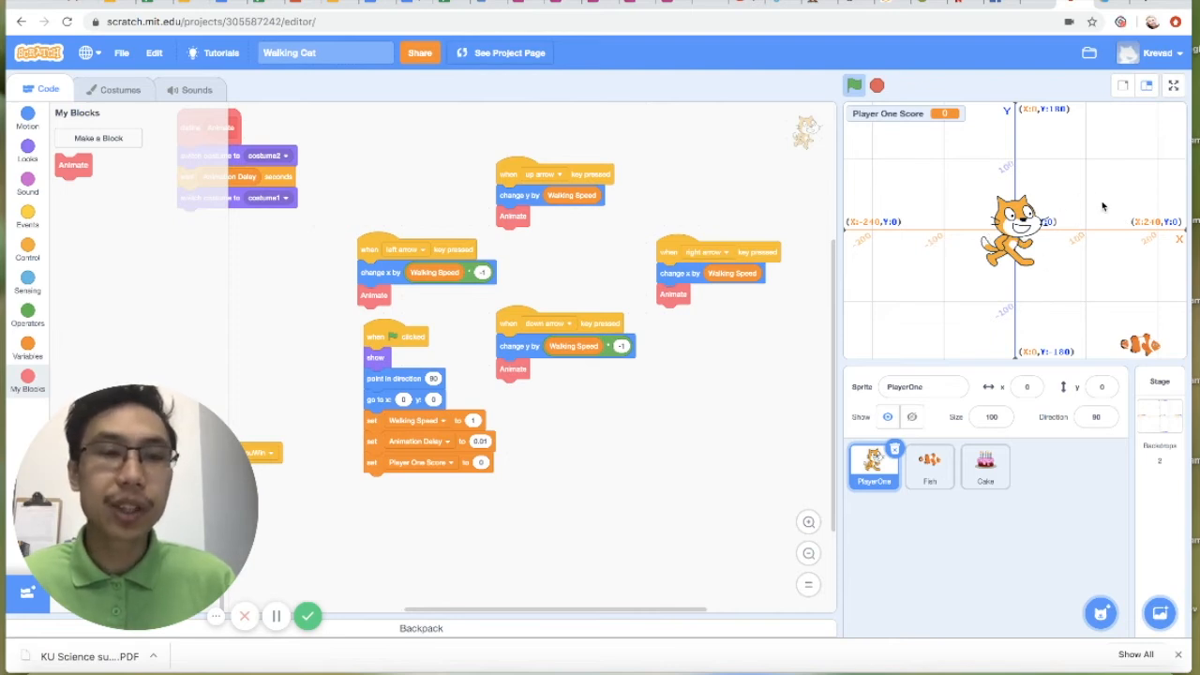
mouse_move(547, 197)
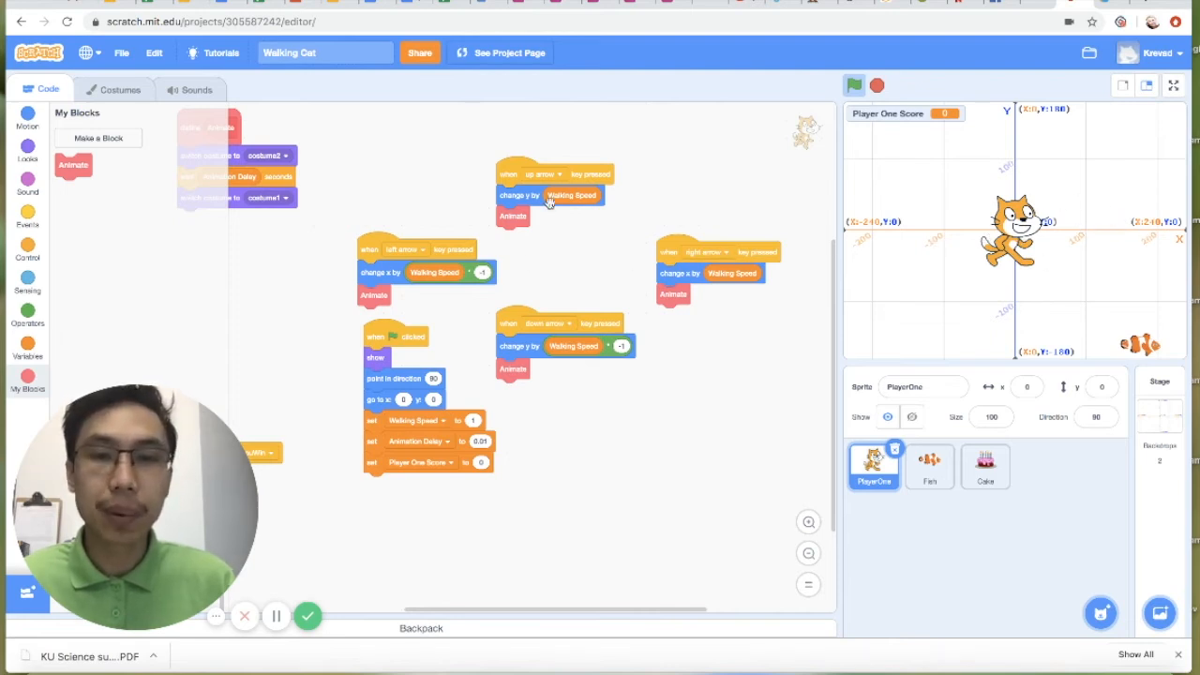
mouse_move(689, 299)
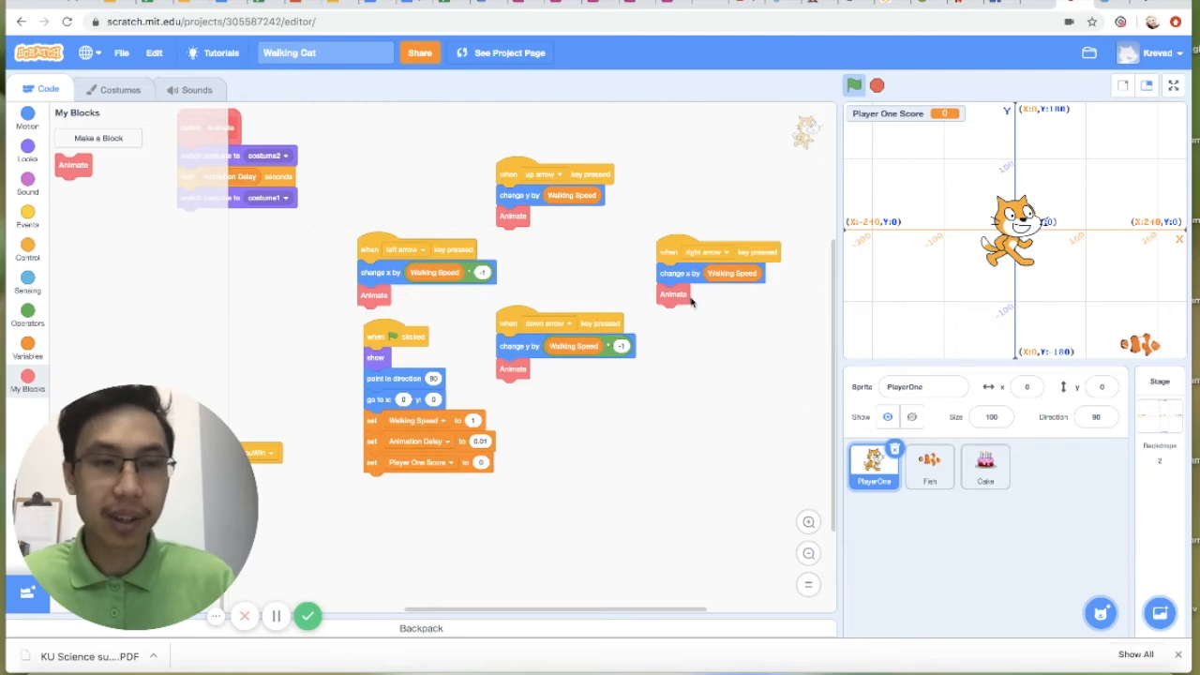